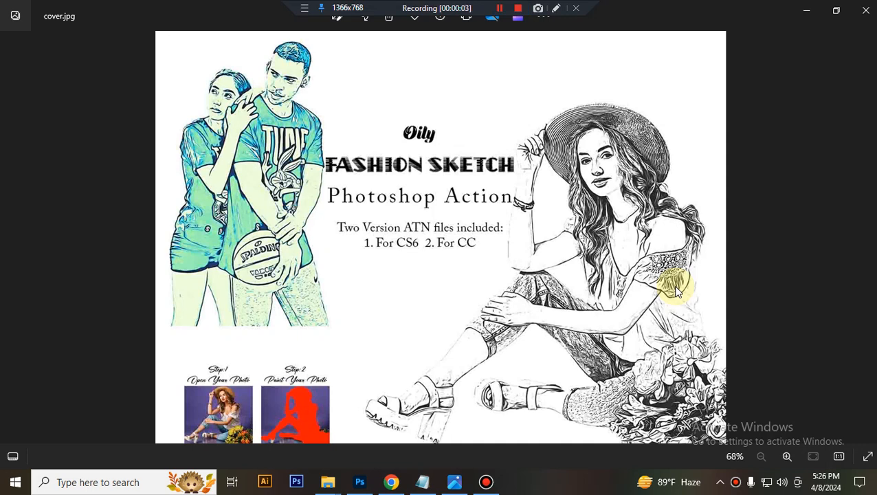
mouse_move(778, 281)
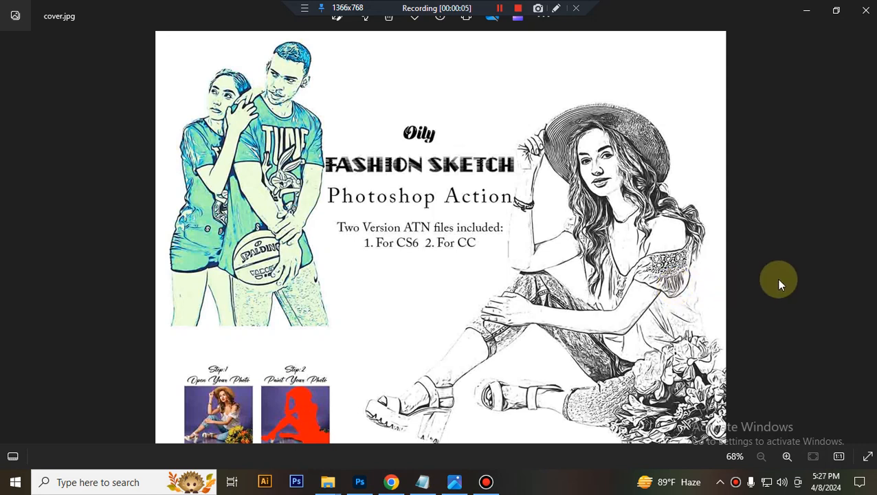
mouse_move(437, 231)
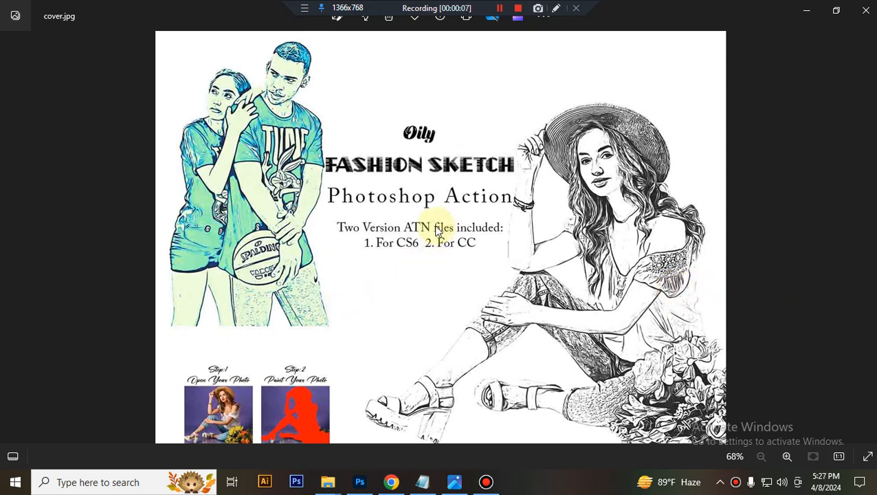
mouse_move(423, 242)
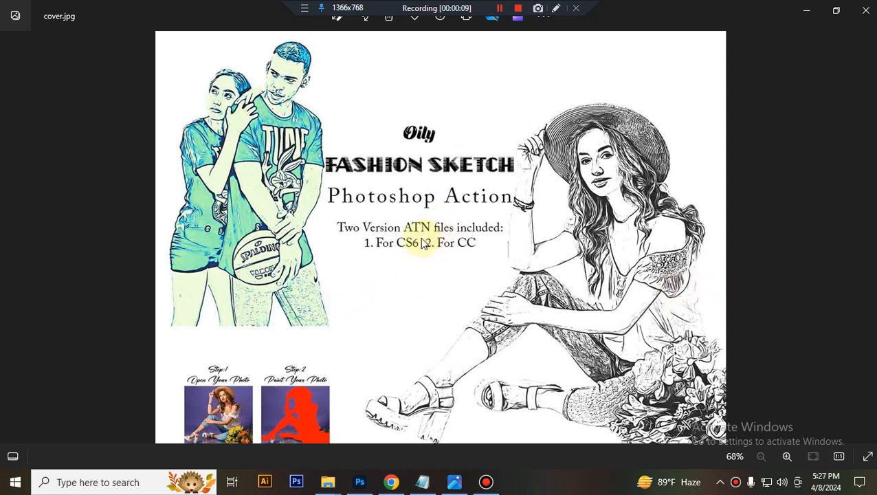
mouse_move(474, 250)
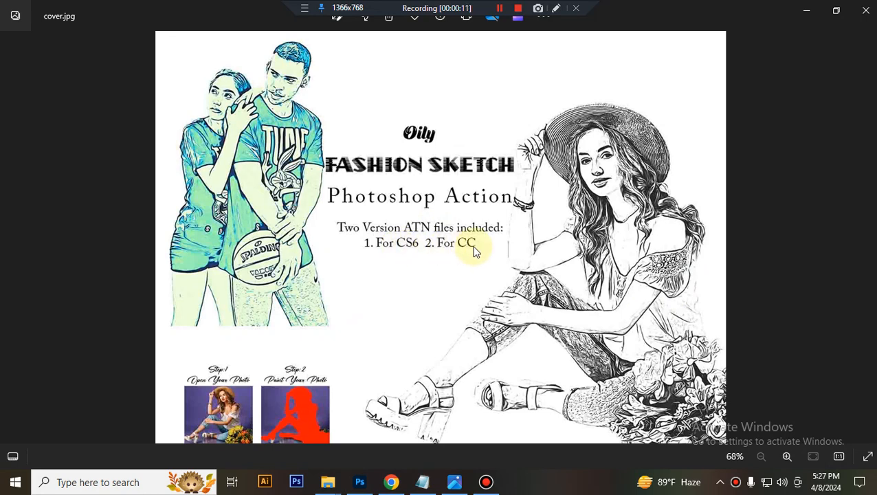
mouse_move(443, 421)
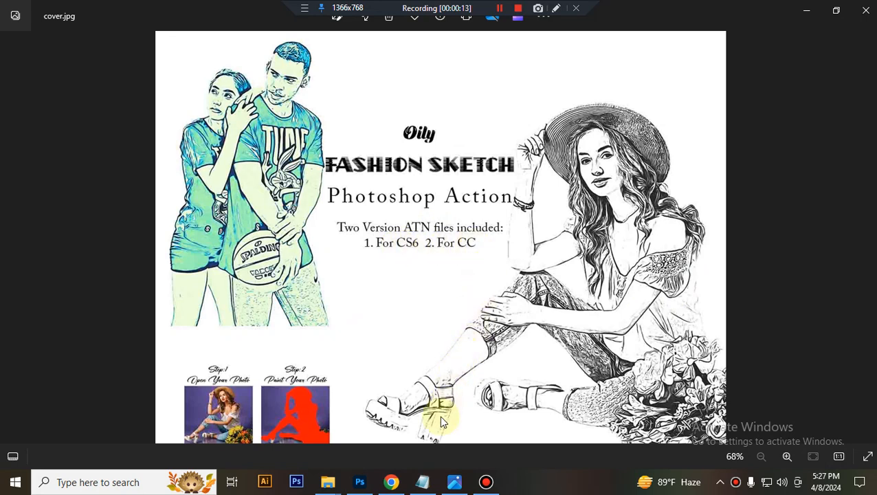
Step: Load the 'For CC' Oily Fashion Sketch ATN file from its folder into Photoshop
left_click(360, 481)
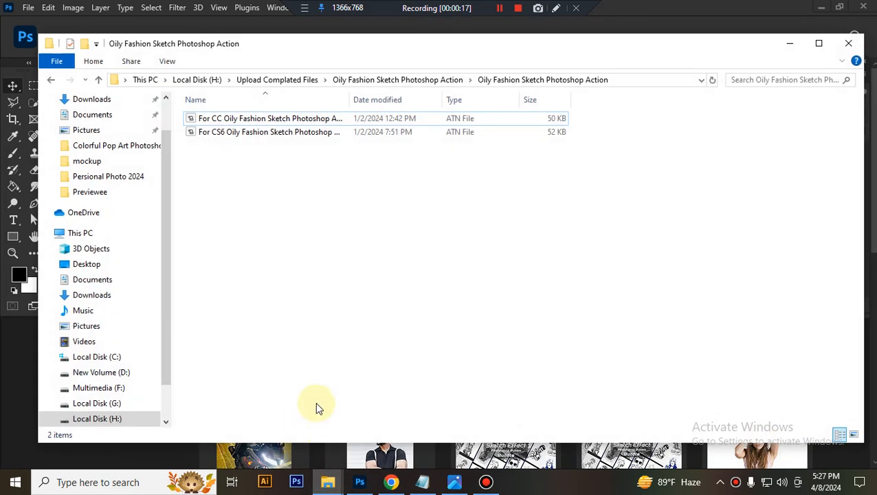
mouse_move(305, 162)
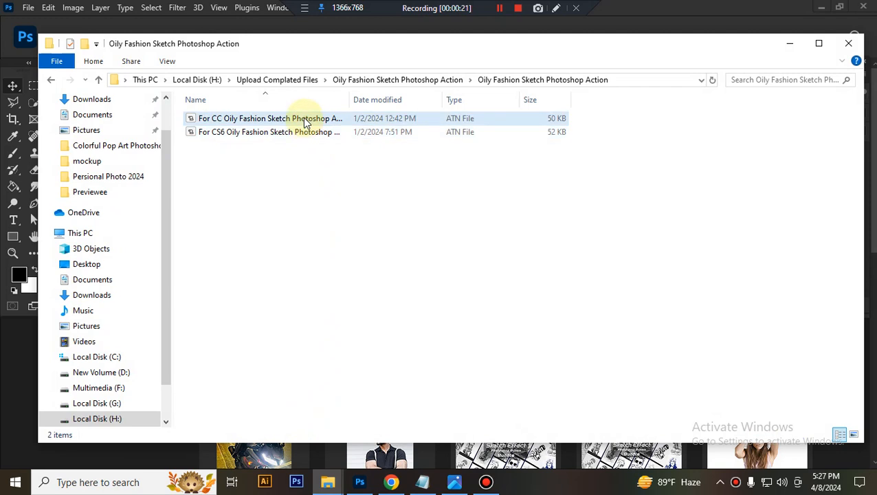
mouse_move(303, 118)
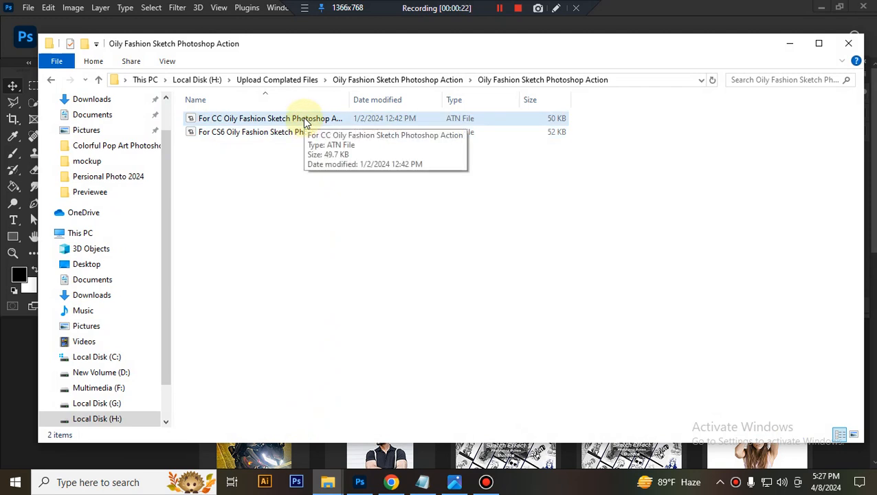
left_click(269, 119)
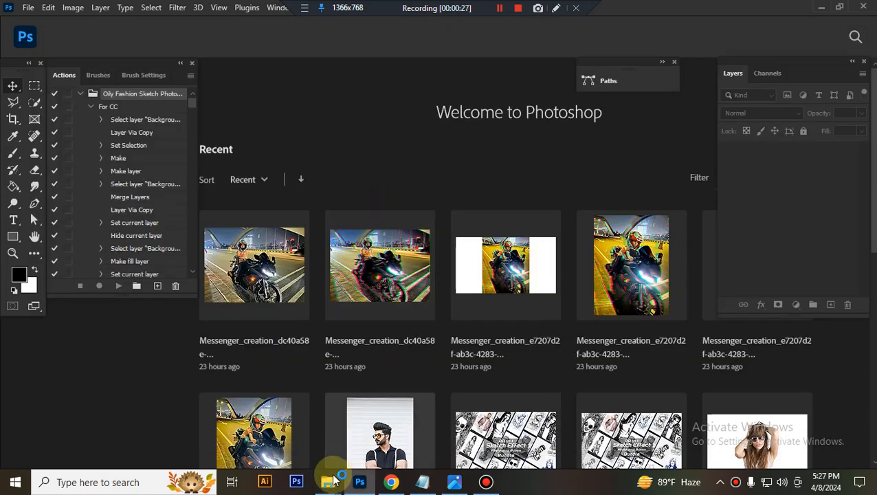
Step: Browse the sample photos folder and pick the straw-hat woman photo for editing
left_click(327, 481)
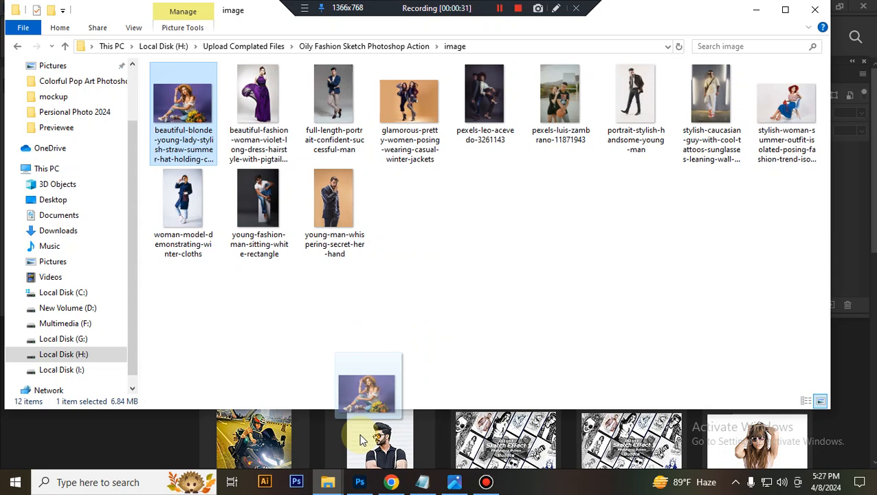
left_click(360, 481)
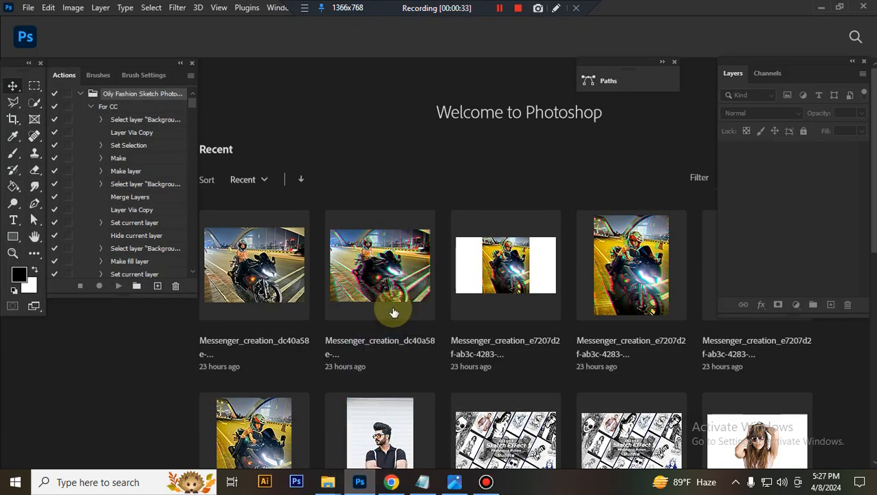
mouse_move(460, 226)
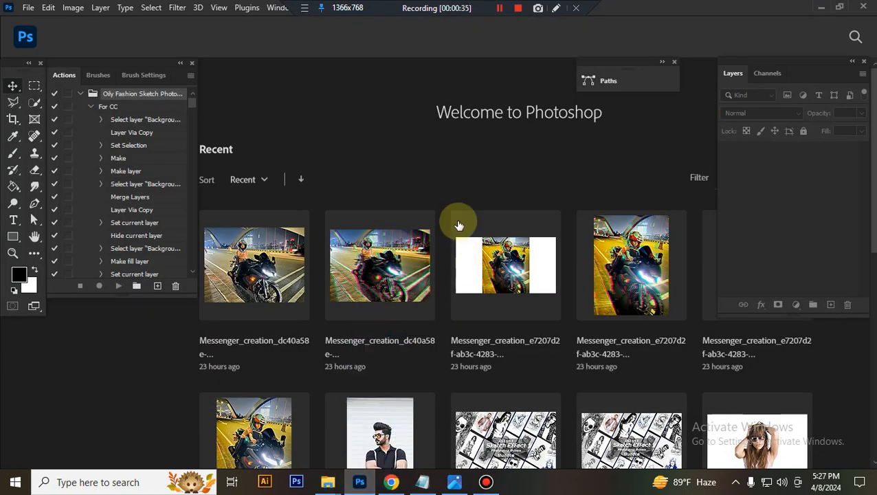
mouse_move(432, 181)
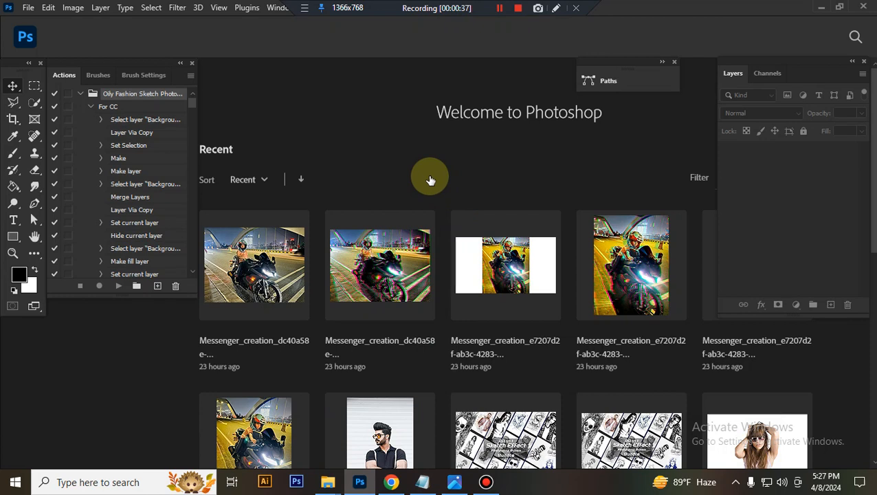
mouse_move(440, 171)
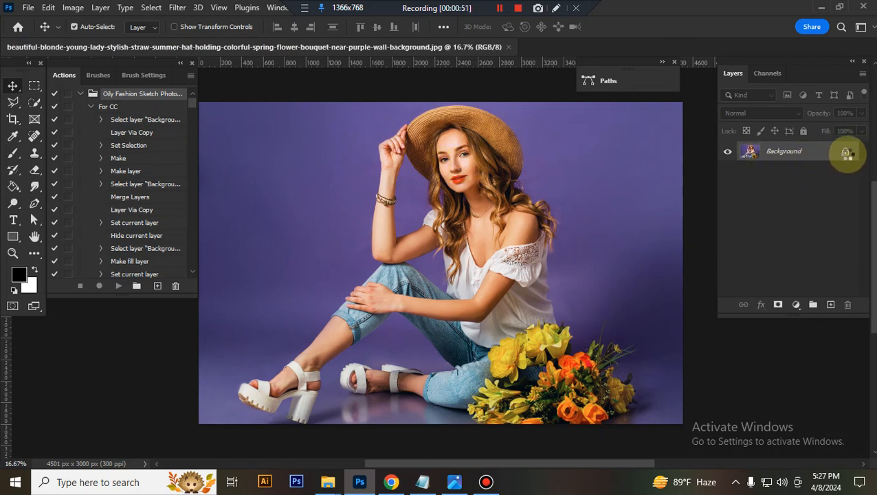
Step: Start a Crop set to W x H x Resolution and select the width value for 3000 px
left_click(73, 8)
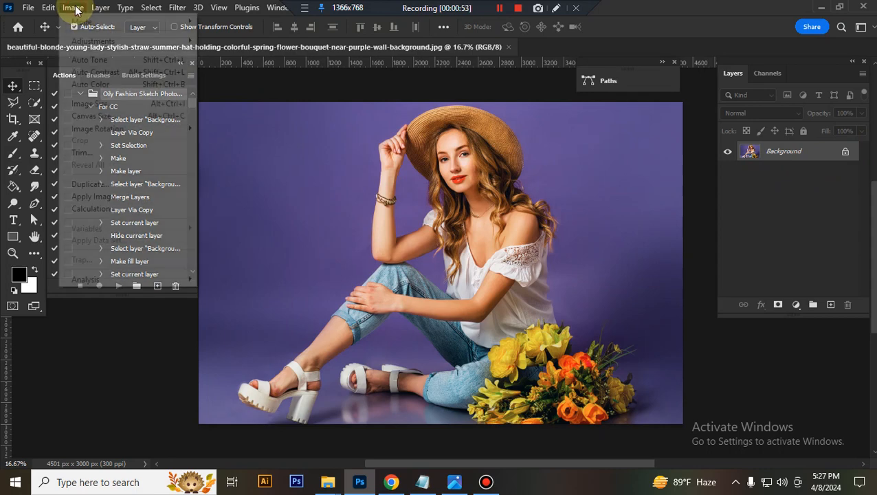
left_click(81, 22)
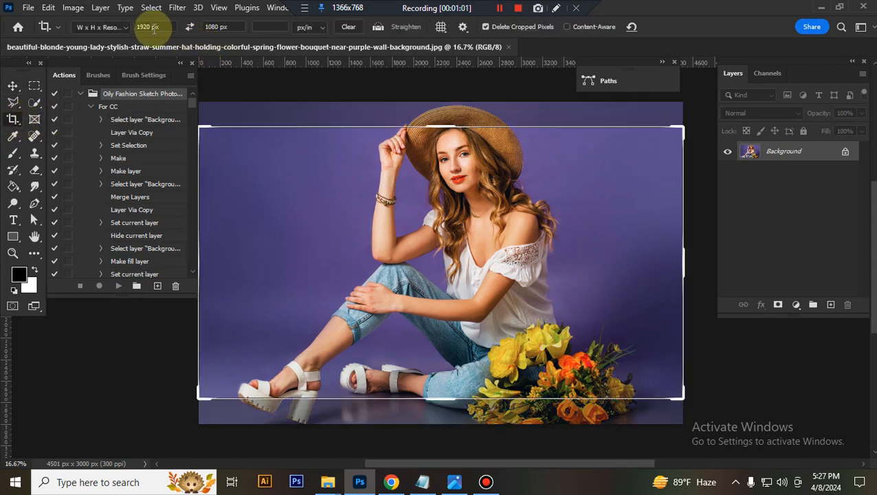
triple_click(140, 27)
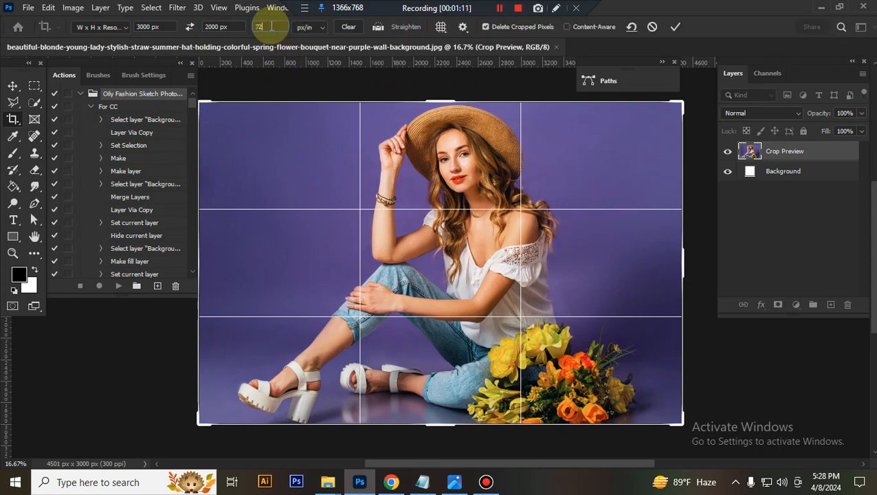
mouse_move(369, 162)
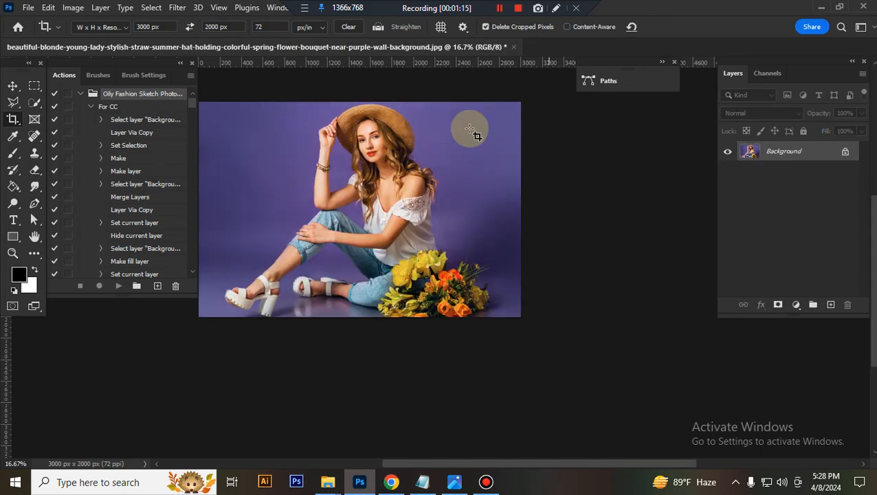
Step: Use Quick Selection's Select Subject to select the woman, adding a new Layer 1
left_click(34, 104)
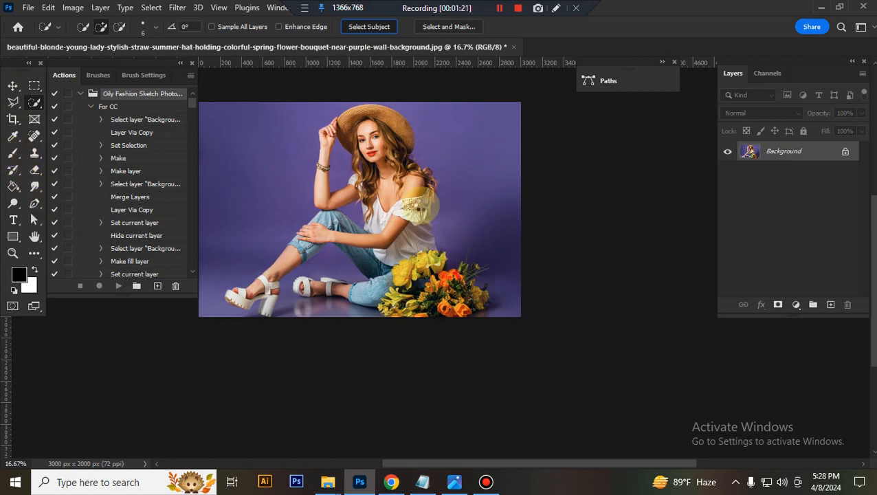
left_click(369, 26)
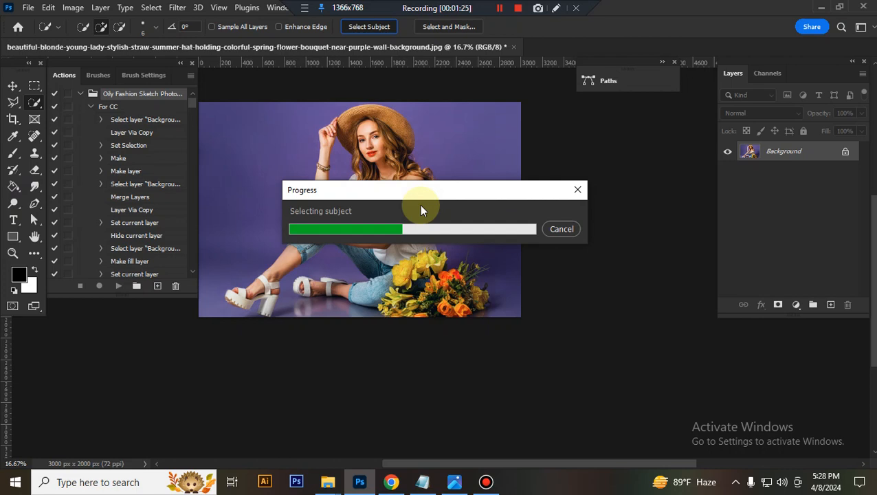
left_click(499, 8)
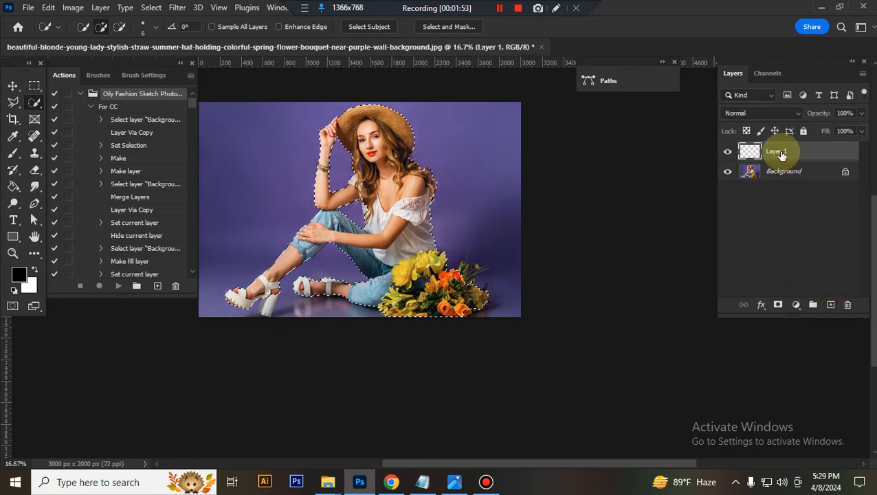
Step: Rename Layer 1 to 'paint', fill the woman's shape red with the Paint Bucket, then hide it
double_click(777, 150)
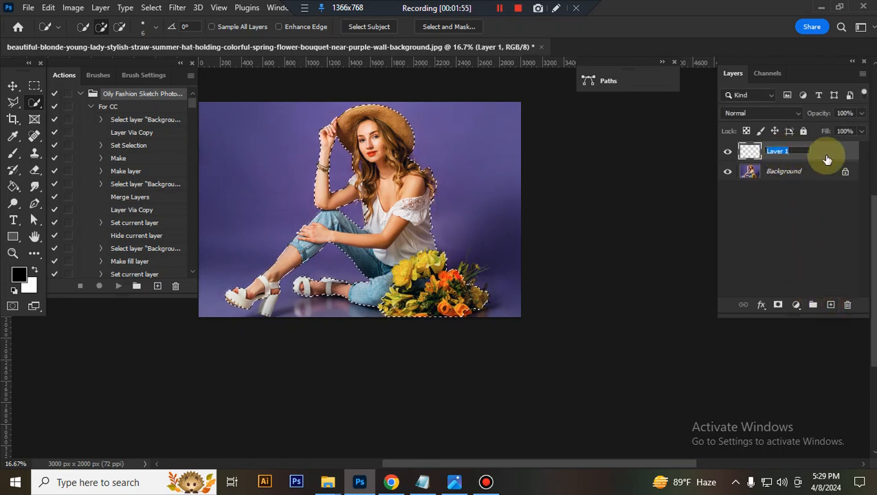
type("paint")
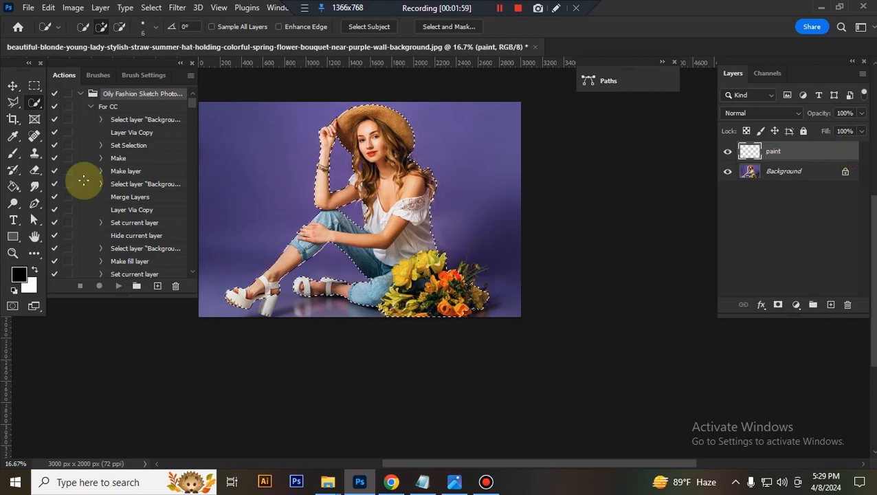
left_click(19, 274)
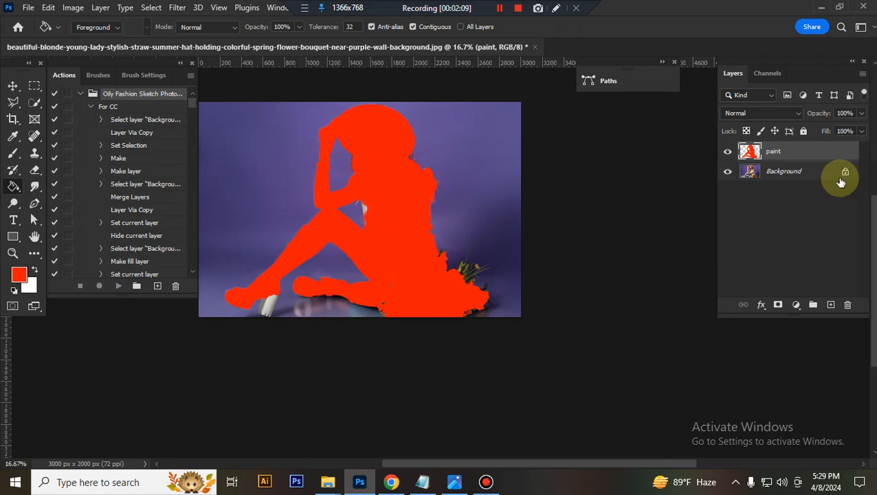
left_click(504, 8)
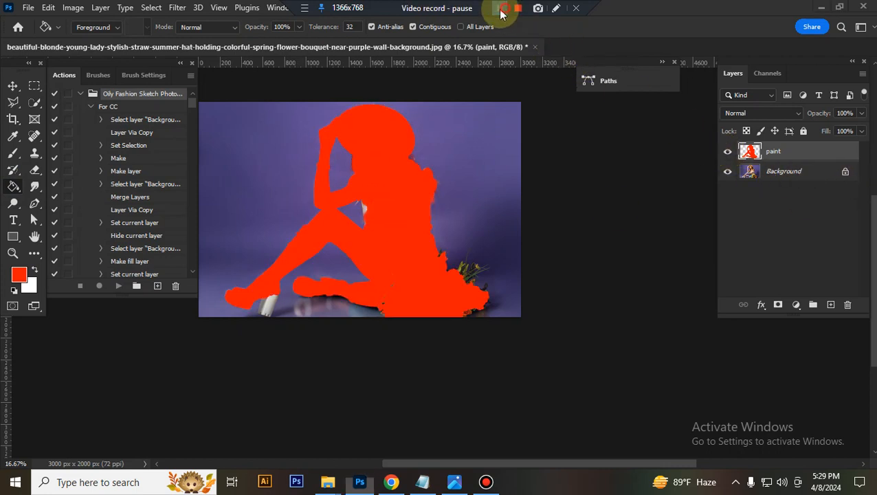
left_click(727, 151)
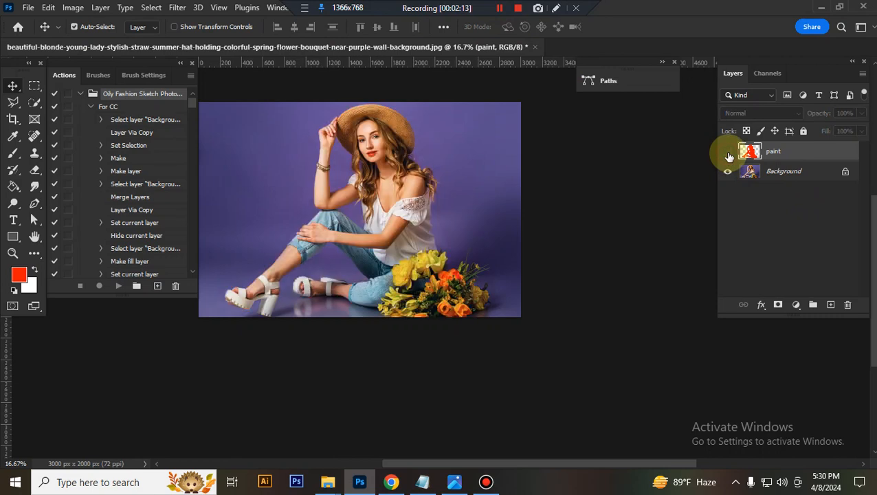
Step: With the paint layer hidden, play the For CC action so it builds the sketch layers
left_click(727, 151)
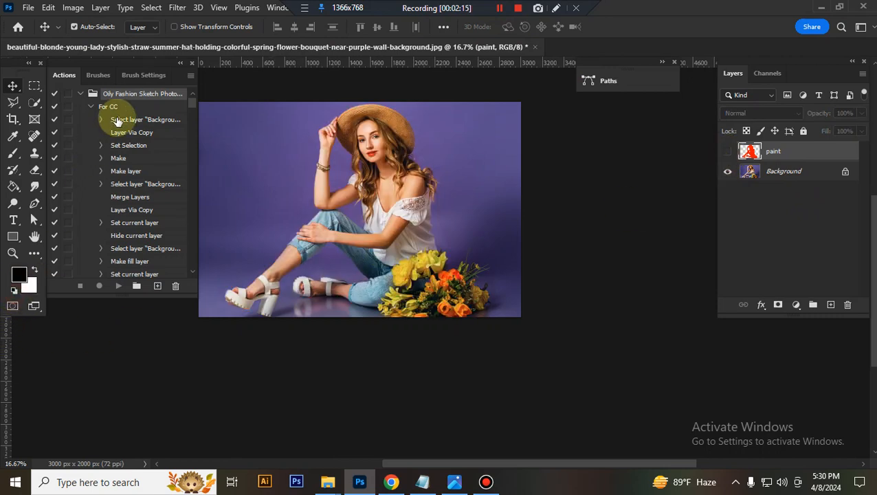
left_click(118, 284)
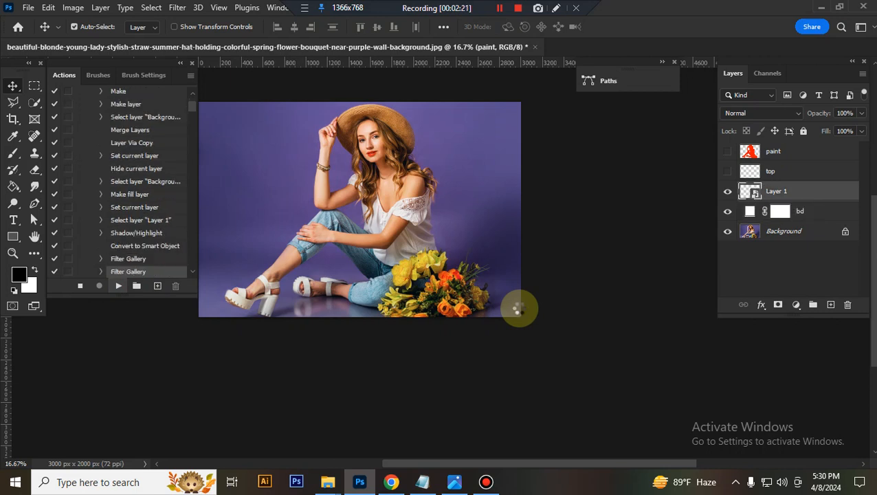
scroll("down", 3)
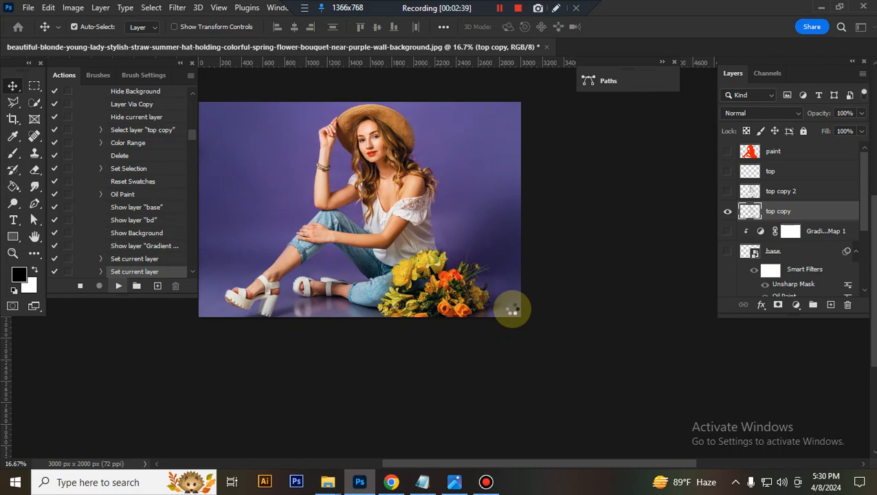
scroll("down", 3)
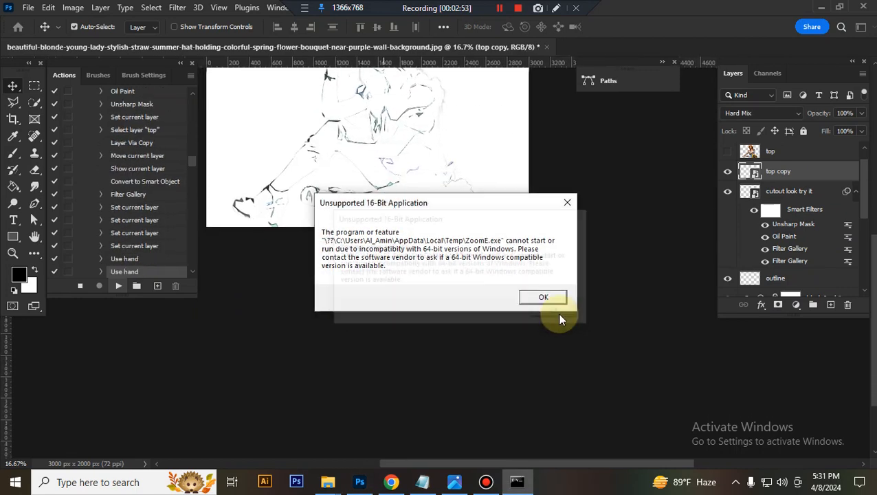
Step: Dismiss the 16-bit warning, let the action finish, and select the adjustment try it group
left_click(543, 297)
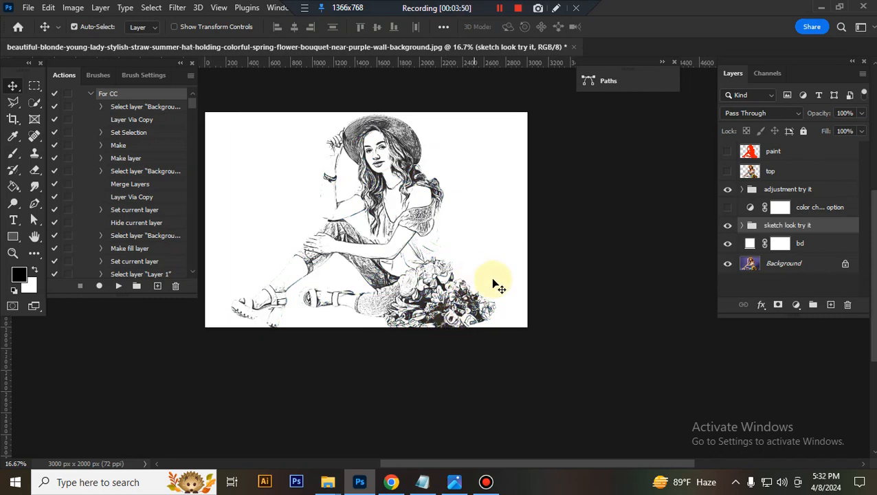
mouse_move(817, 220)
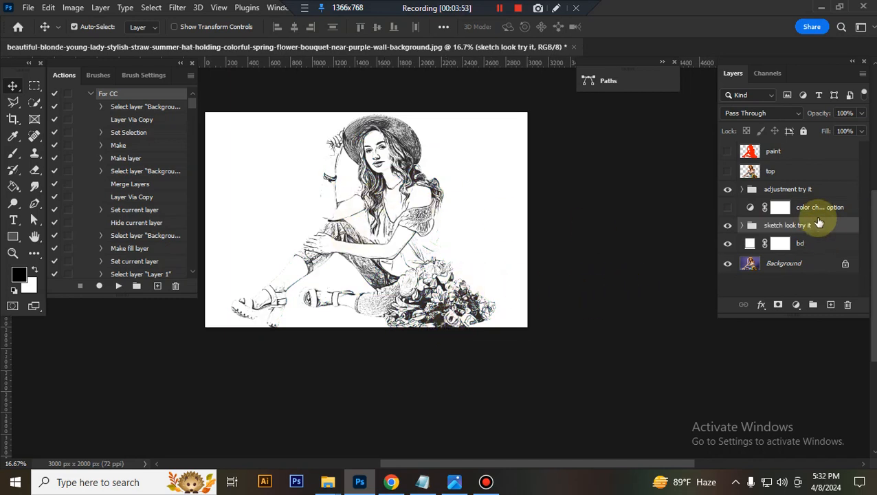
left_click(788, 190)
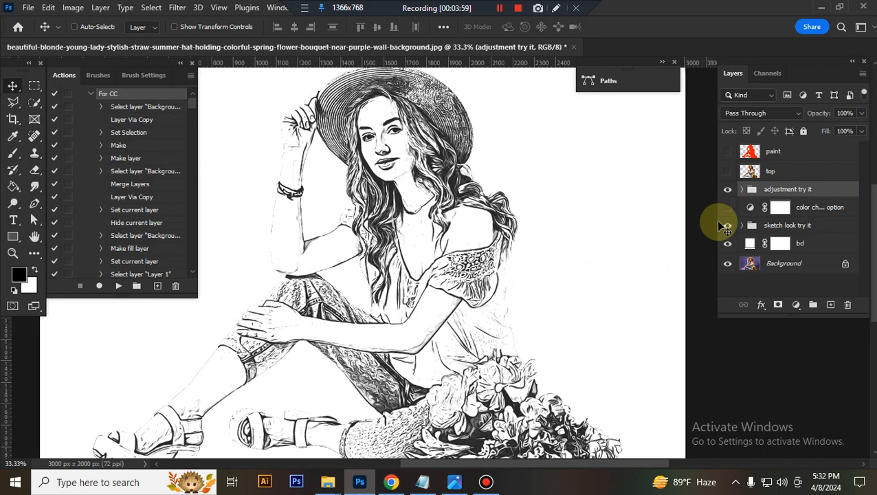
Step: Expand the adjustment group and darken the shadows on the Curves 1 curve
left_click(742, 190)
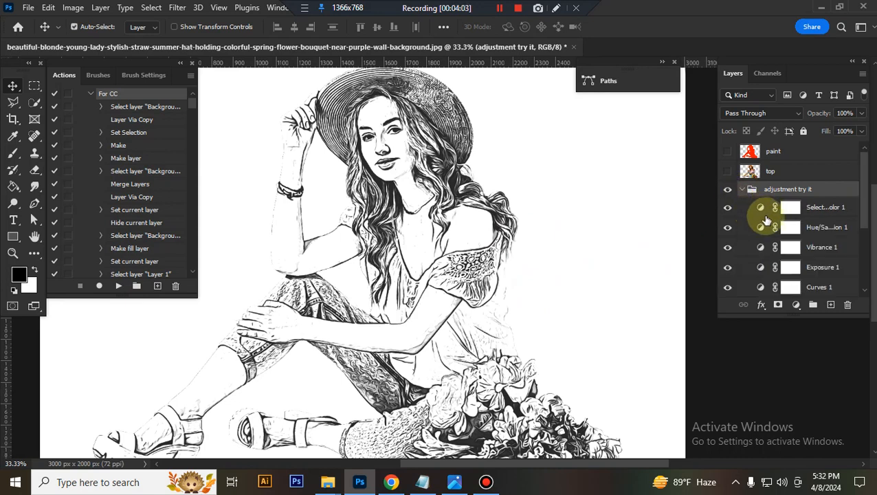
scroll("down", 3)
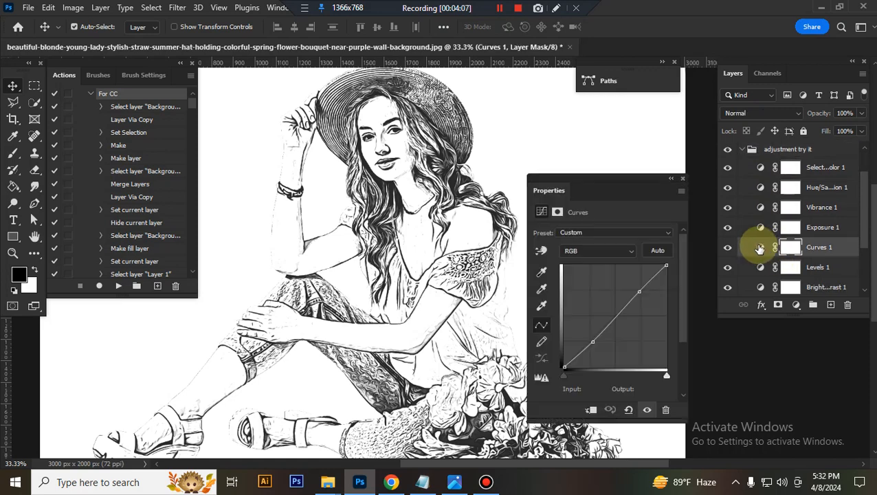
left_click_drag(592, 341, 592, 346)
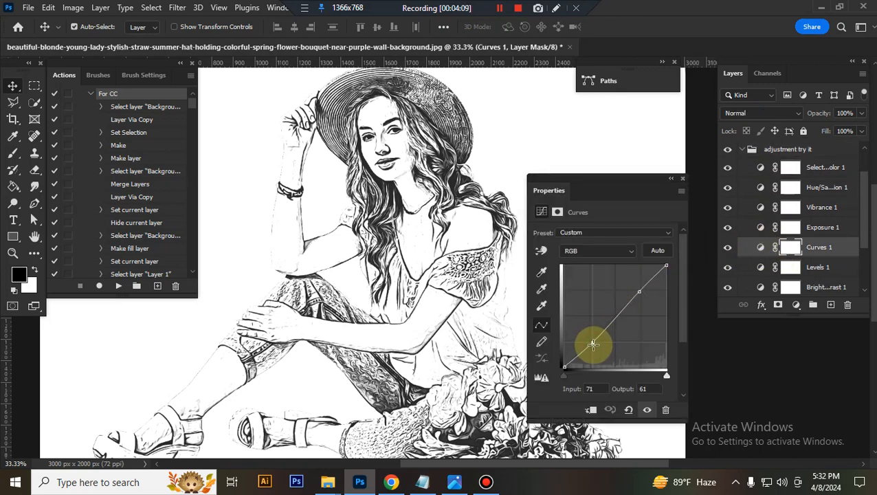
left_click_drag(594, 344, 595, 349)
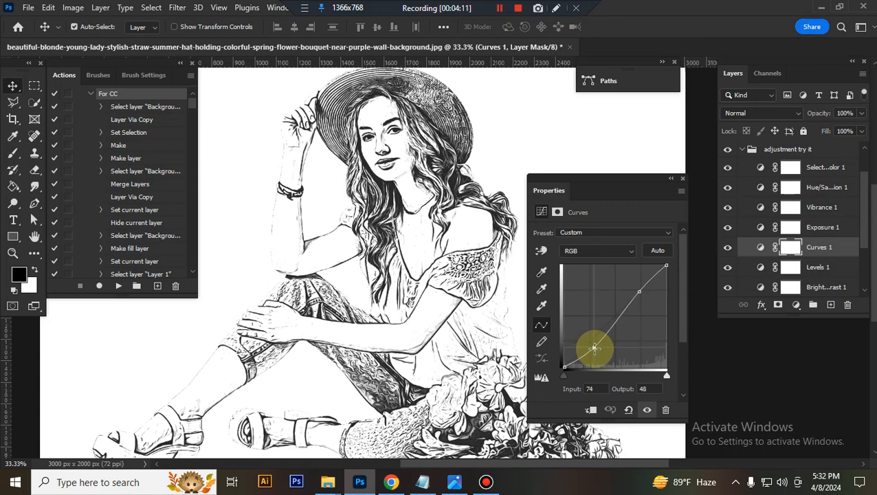
left_click_drag(593, 349, 597, 344)
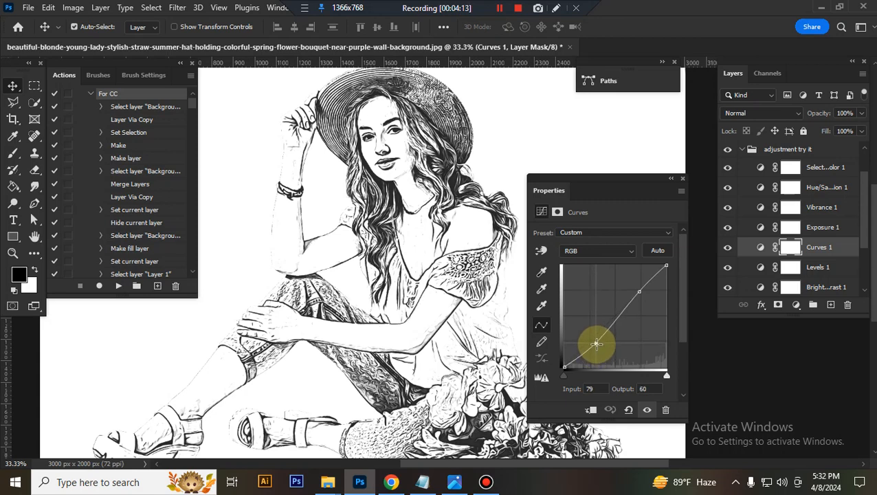
Step: Raise the black input and pull in the white input on Levels 1
left_click(818, 266)
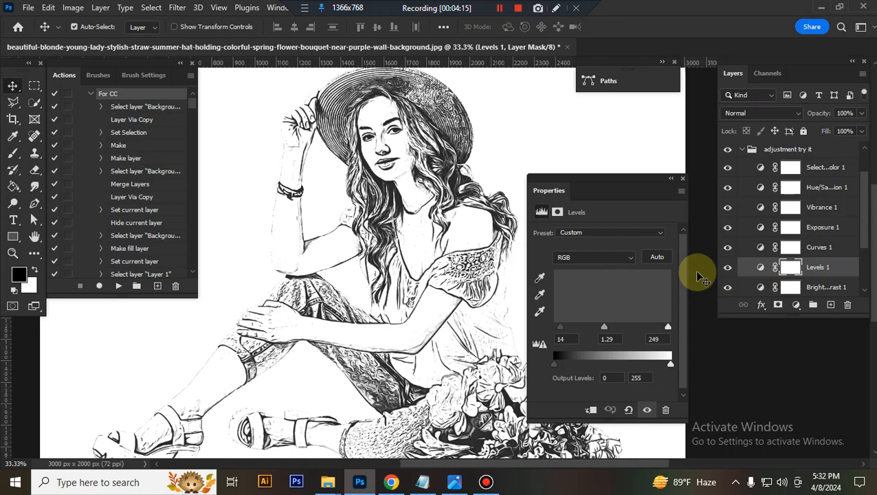
left_click_drag(561, 328, 565, 327)
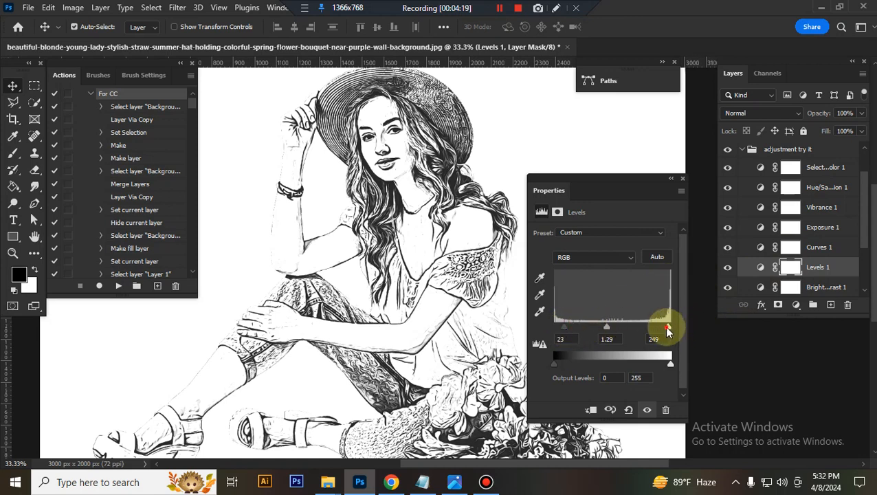
left_click_drag(671, 328, 666, 327)
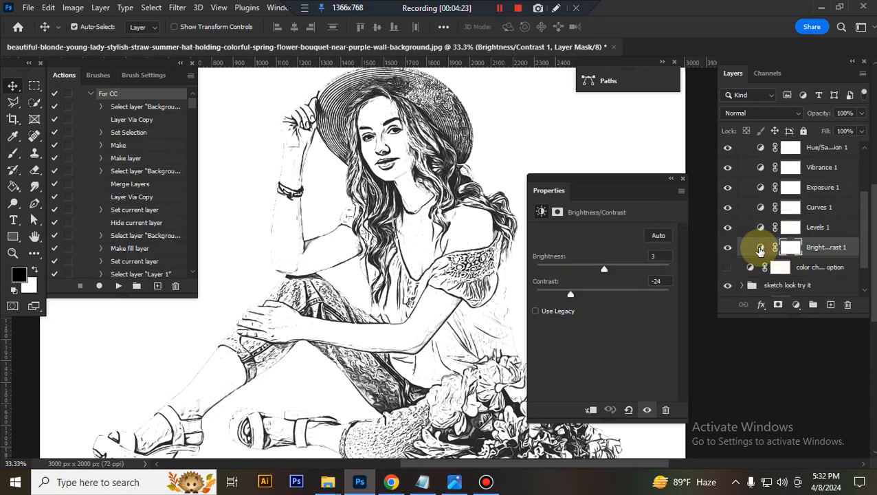
Step: Show the colour change option's Gradient Map and expand the Free-Gradient-Pack folder
left_click_drag(611, 269, 603, 269)
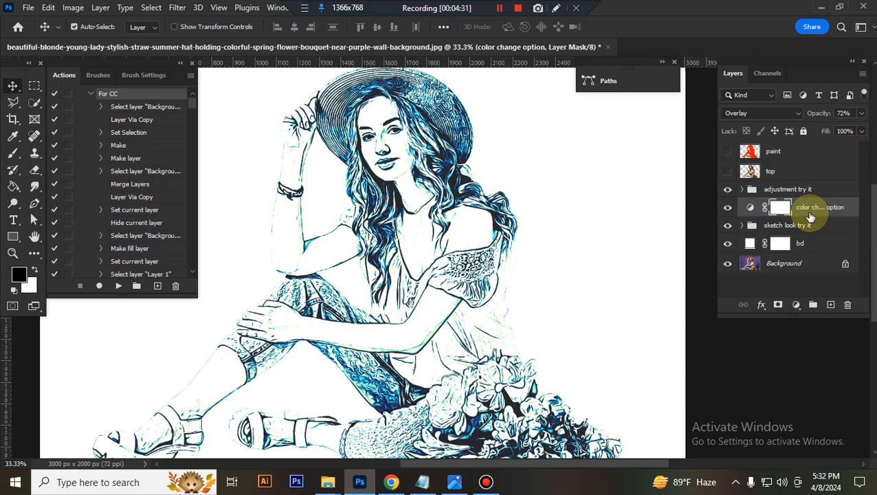
left_click(751, 206)
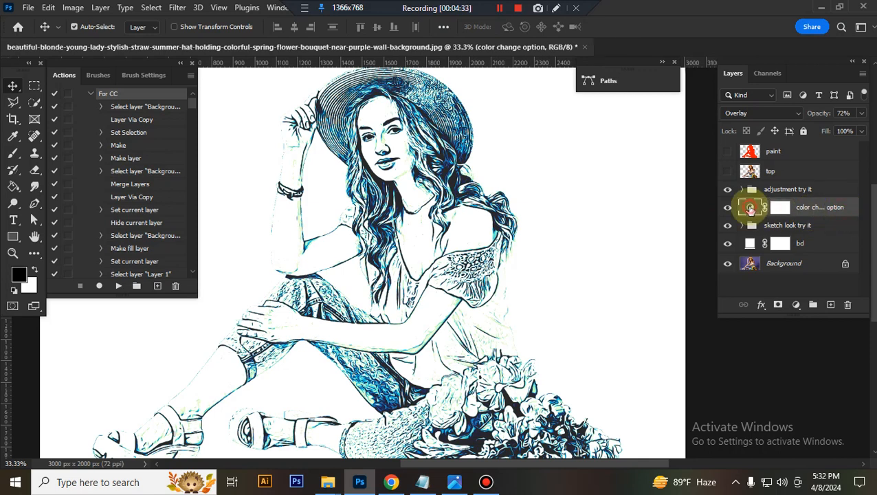
left_click(751, 206)
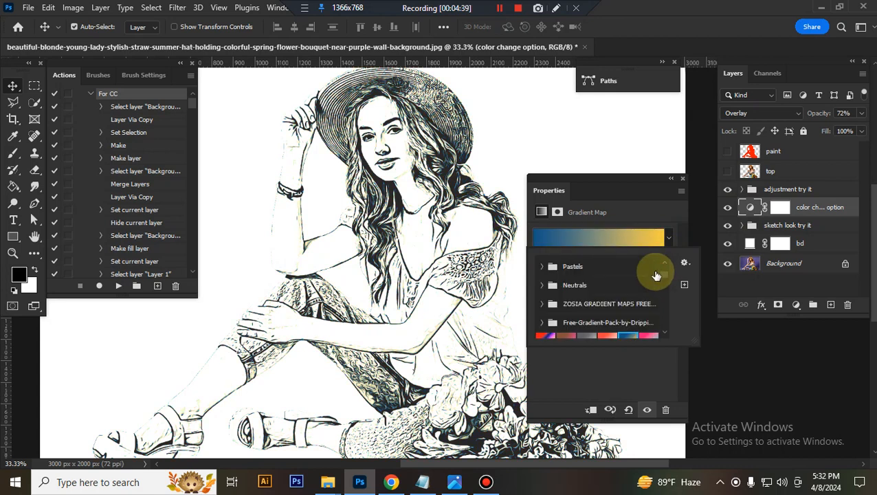
left_click(541, 261)
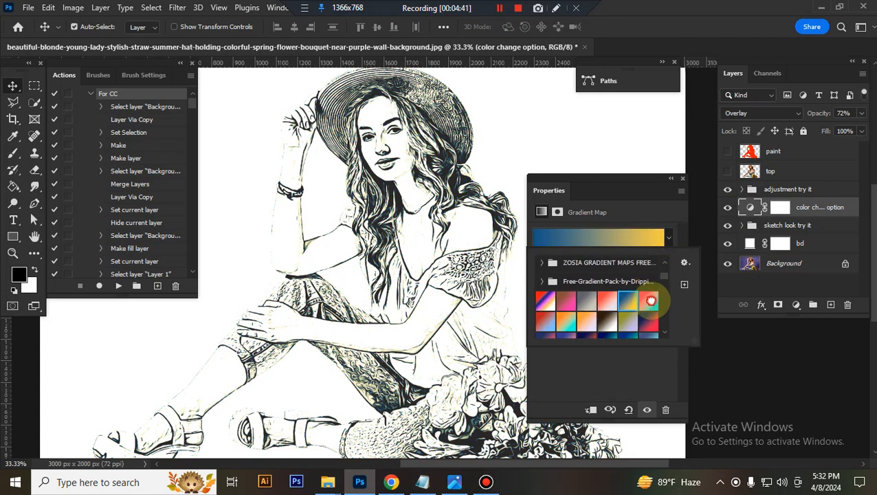
Step: Preview maroon and red gradient presets on the sketch before returning to black-and-white
left_click(585, 305)
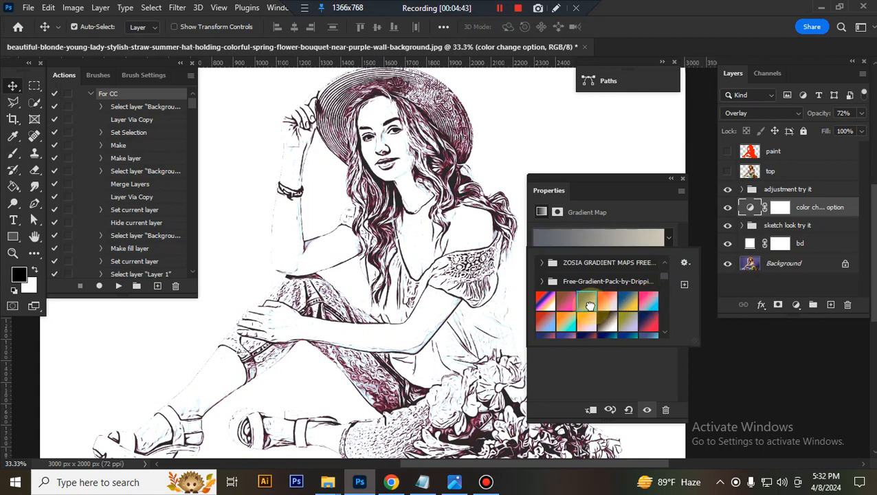
left_click(649, 314)
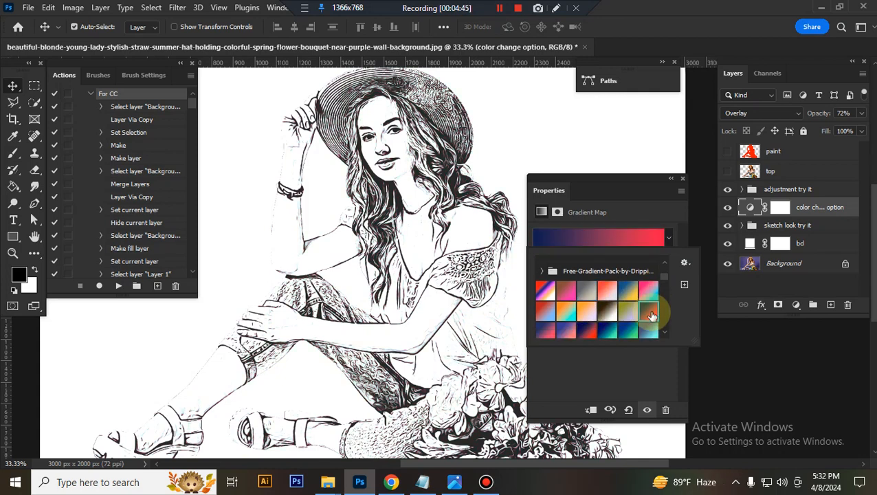
left_click(649, 294)
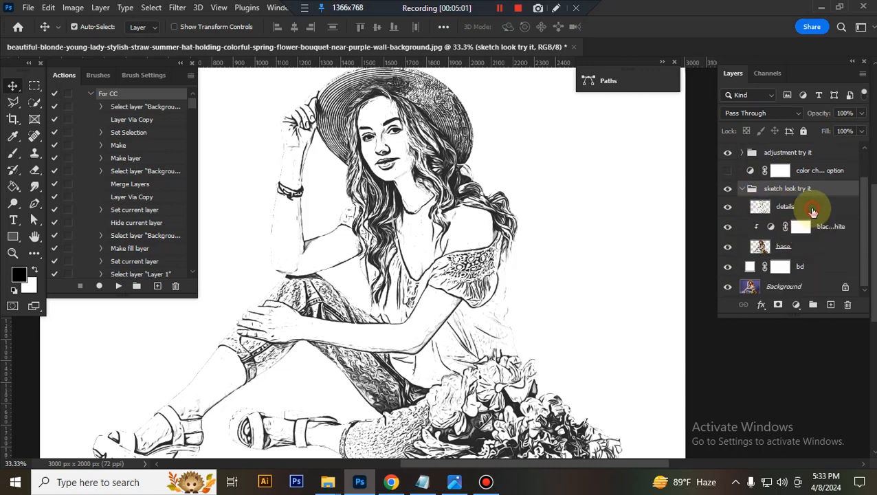
left_click(785, 206)
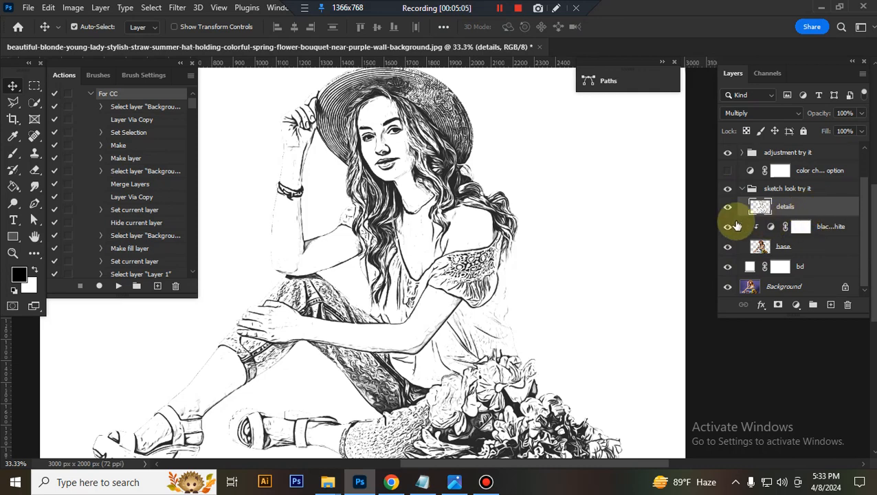
left_click(728, 206)
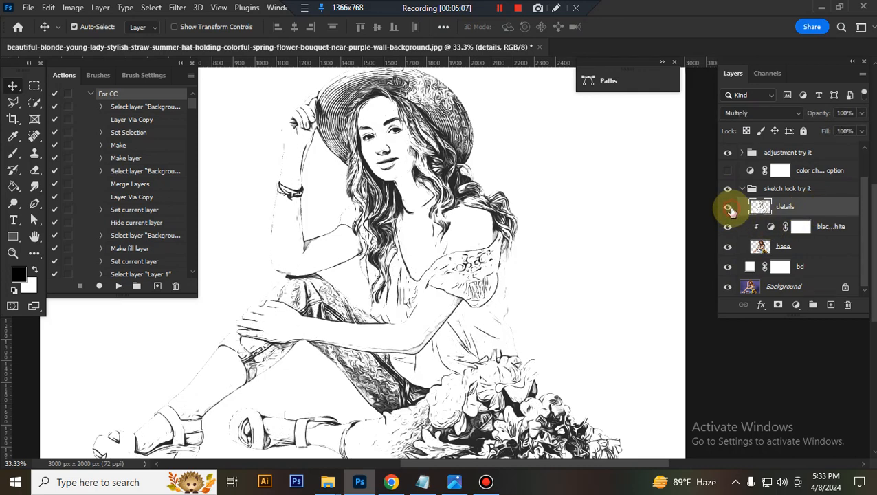
left_click(729, 206)
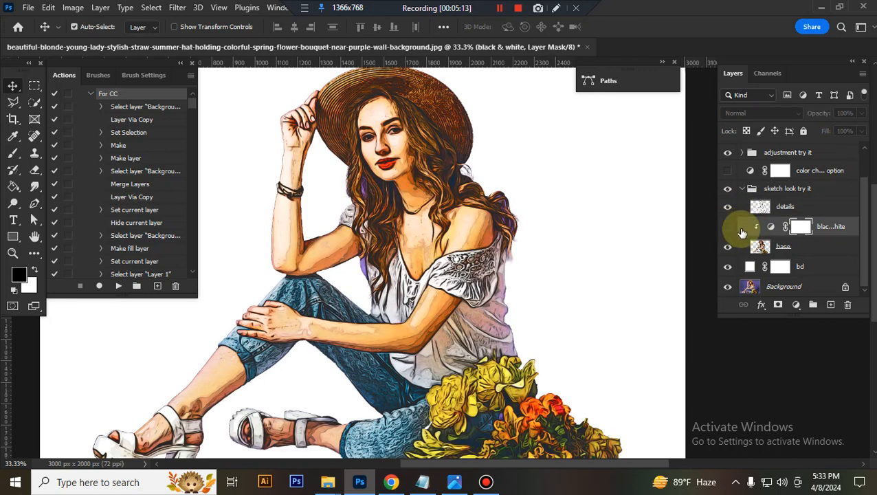
left_click(728, 227)
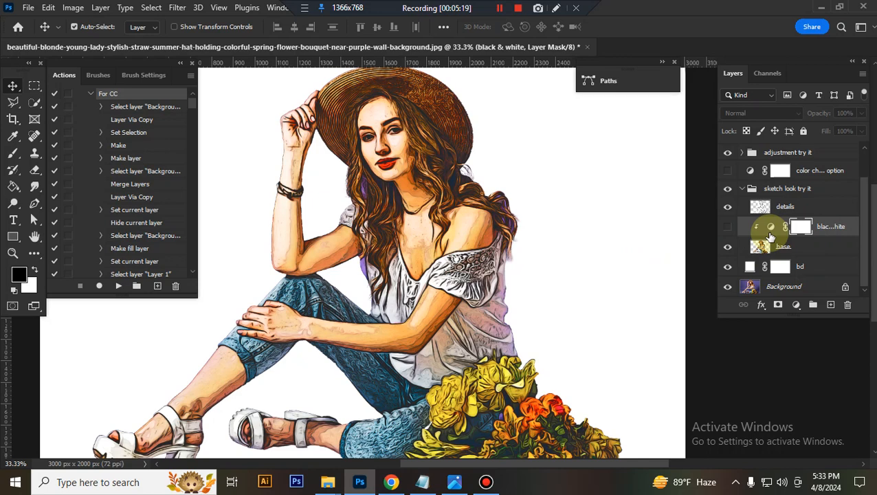
left_click(729, 227)
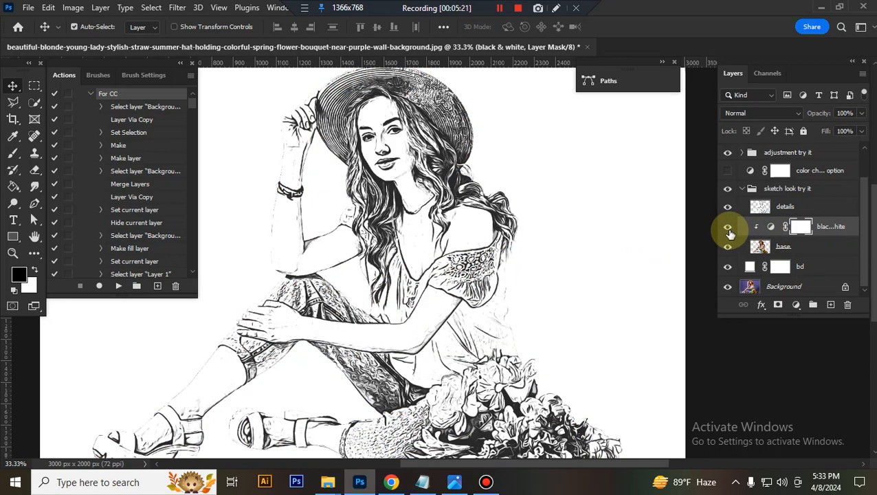
left_click(729, 227)
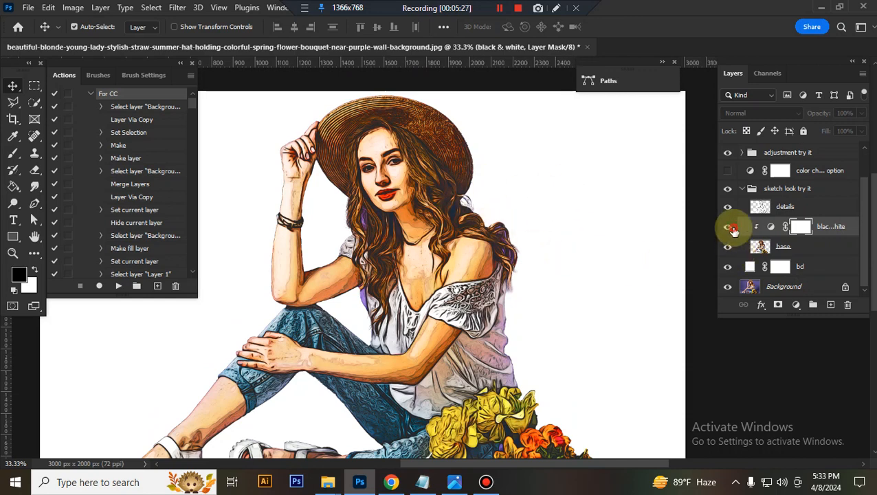
left_click(728, 225)
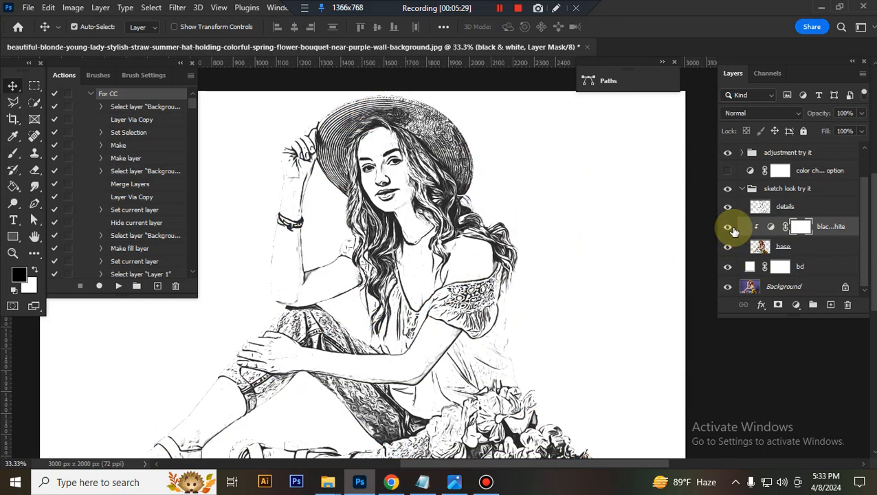
left_click(783, 246)
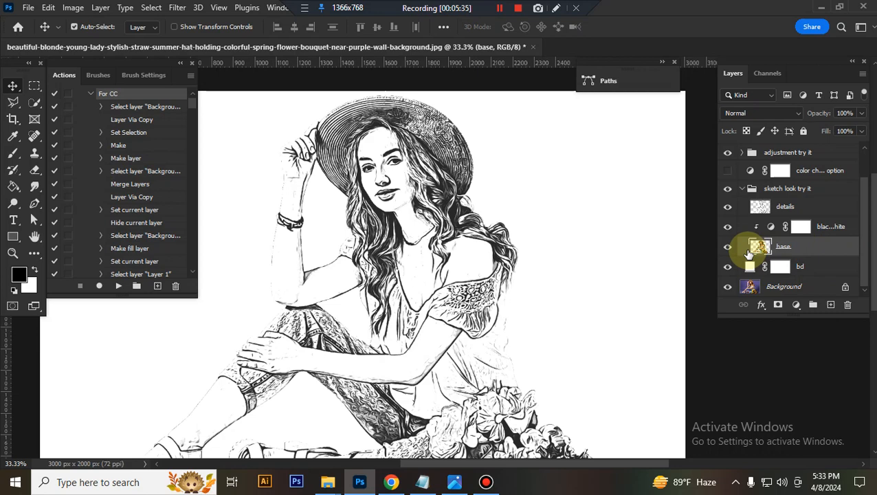
left_click(787, 226)
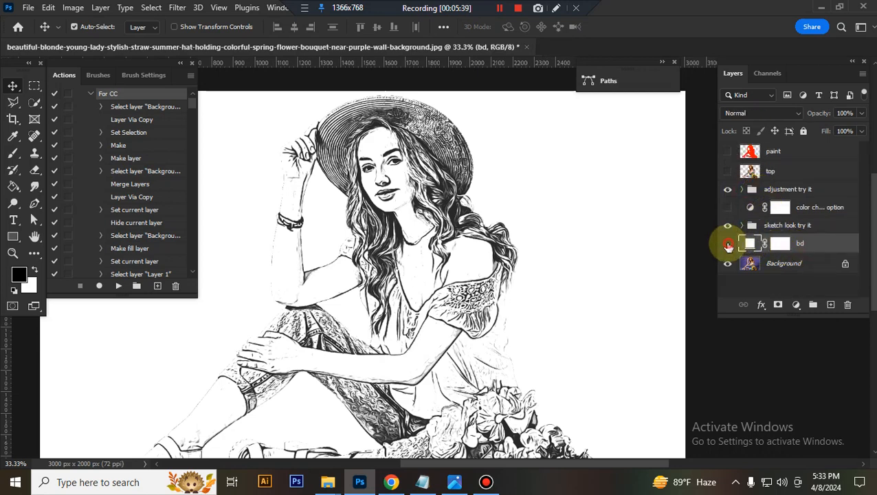
Step: Preview green and orange hues on the bd fill layer, then cancel to keep white
left_click(729, 243)
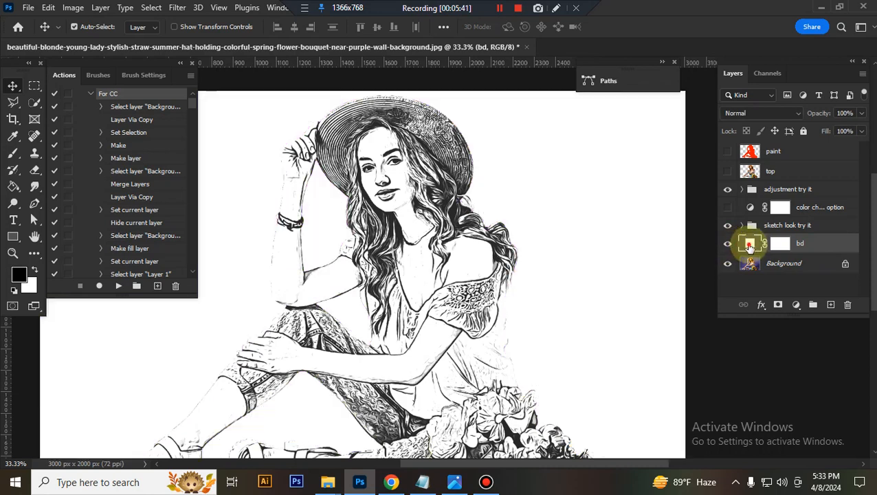
left_click(750, 244)
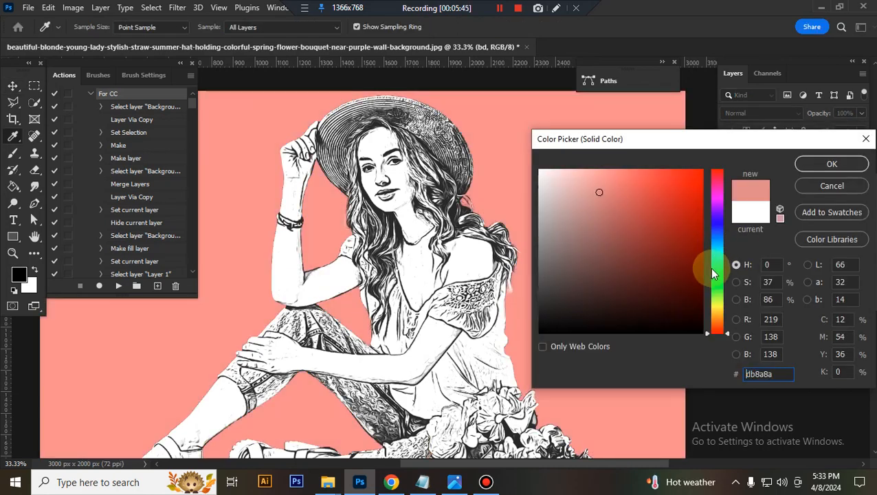
left_click_drag(717, 272, 718, 309)
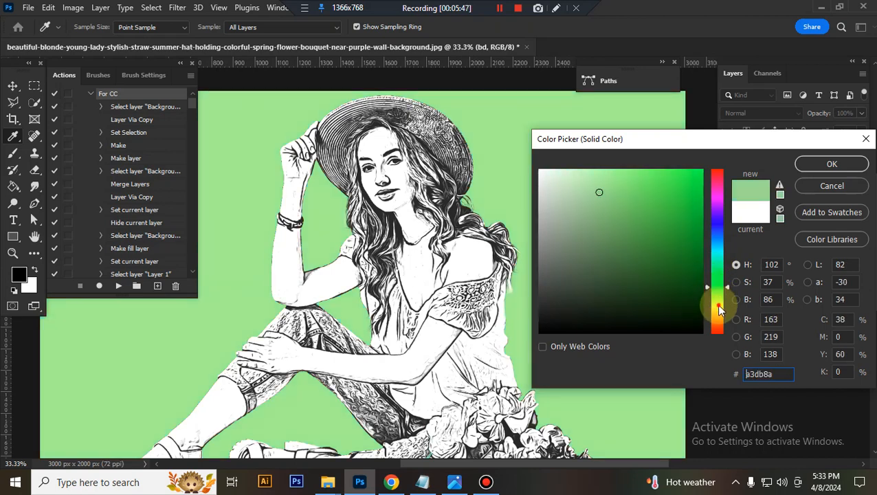
left_click_drag(717, 309, 718, 323)
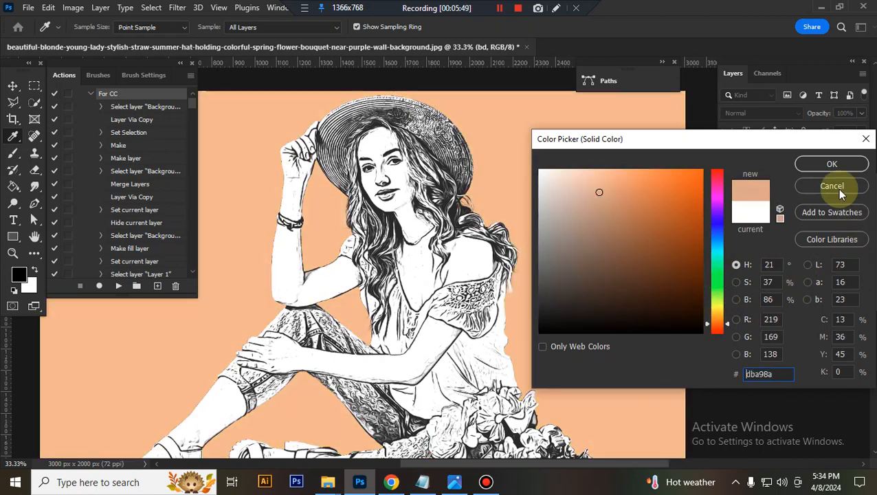
left_click(831, 186)
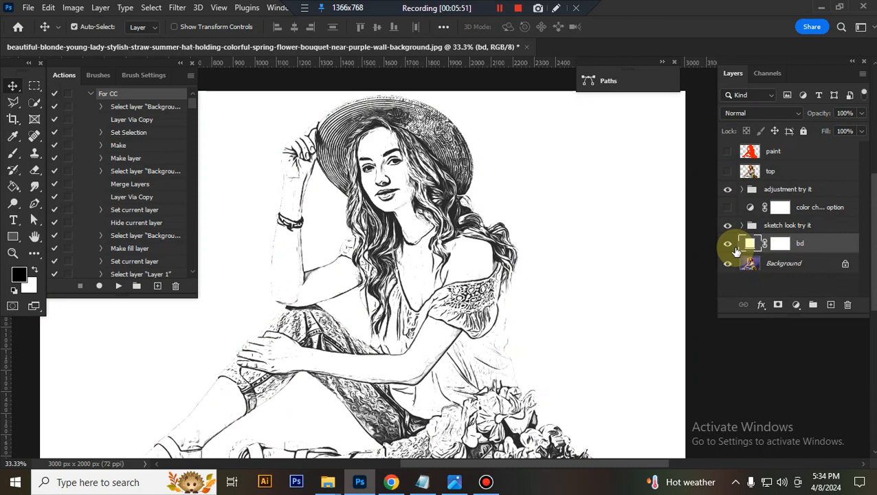
Step: Hide the bd fill and original Background so the sketch sits on transparency
left_click(727, 243)
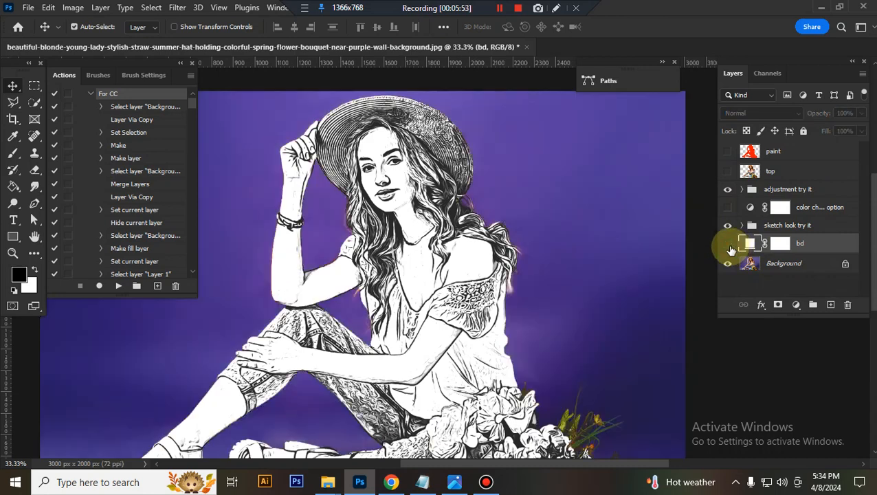
left_click(728, 263)
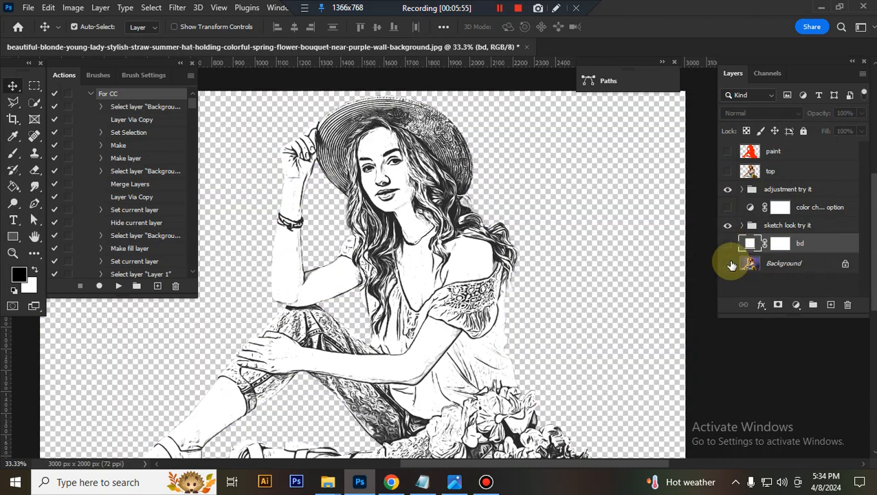